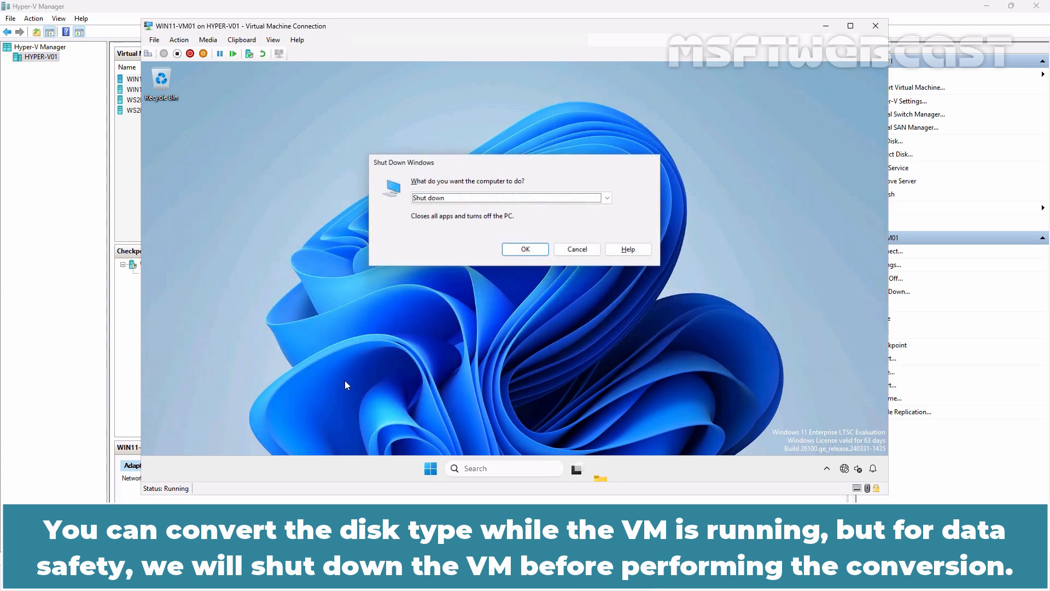
Confirm shutdown of WIN11-VM01 and close its Virtual Machine Connection window
click(525, 249)
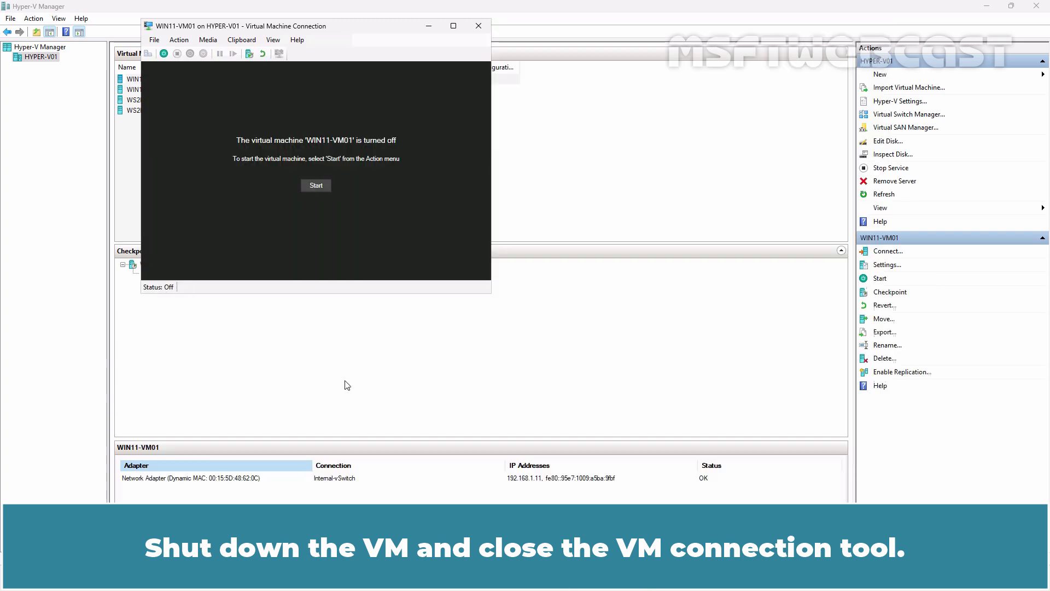
click(478, 26)
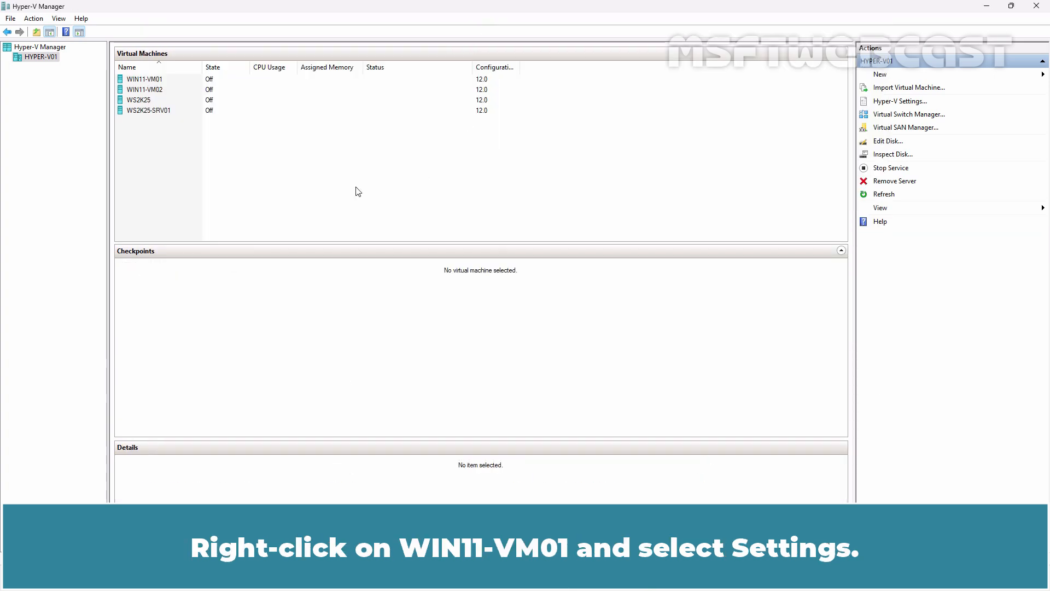
Open WIN11-VM01's settings, select the SCSI hard drive FixedDisk1.vhdx, and start Edit
click(143, 78)
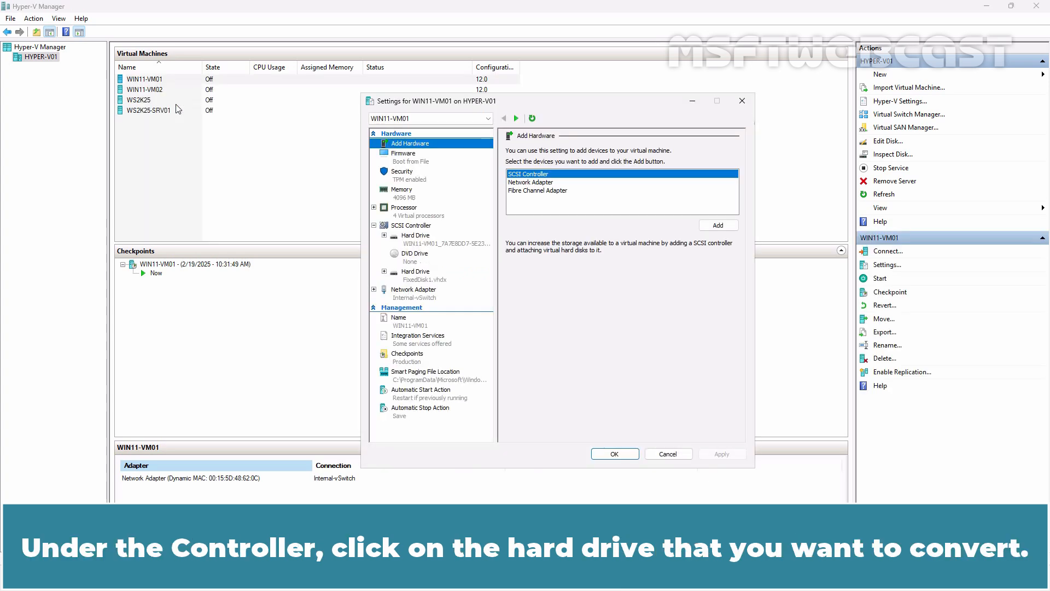
click(415, 271)
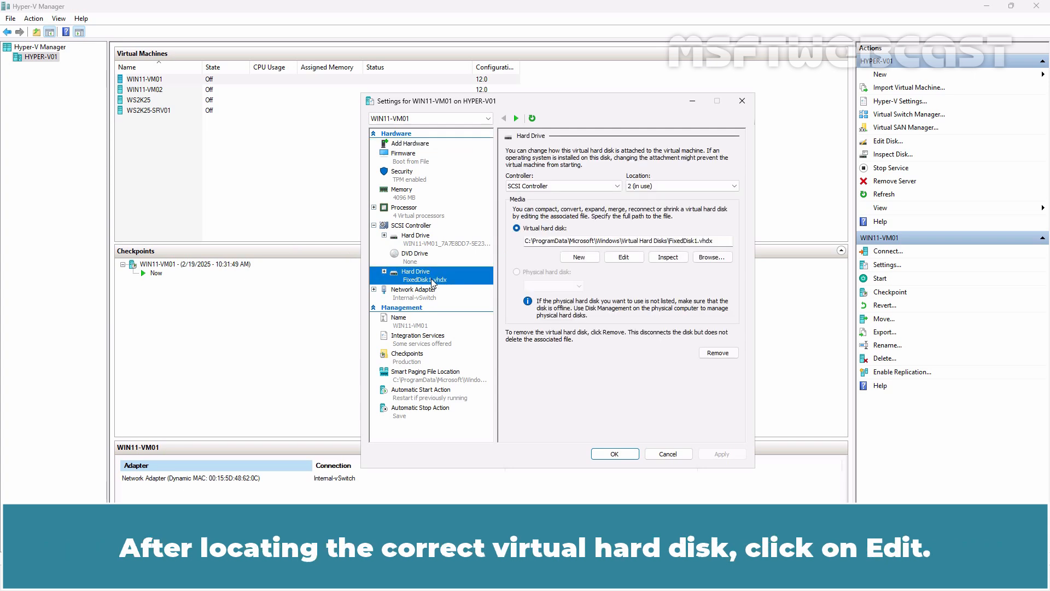
click(623, 256)
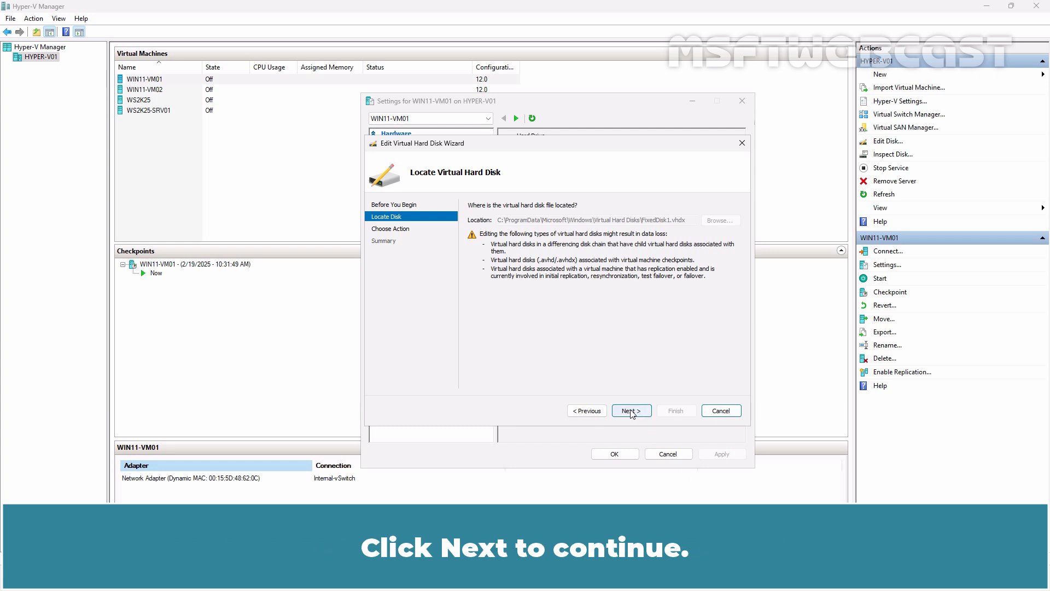
Choose Convert, keep VHDX format, and select Dynamically expanding in the Edit Disk wizard
click(631, 411)
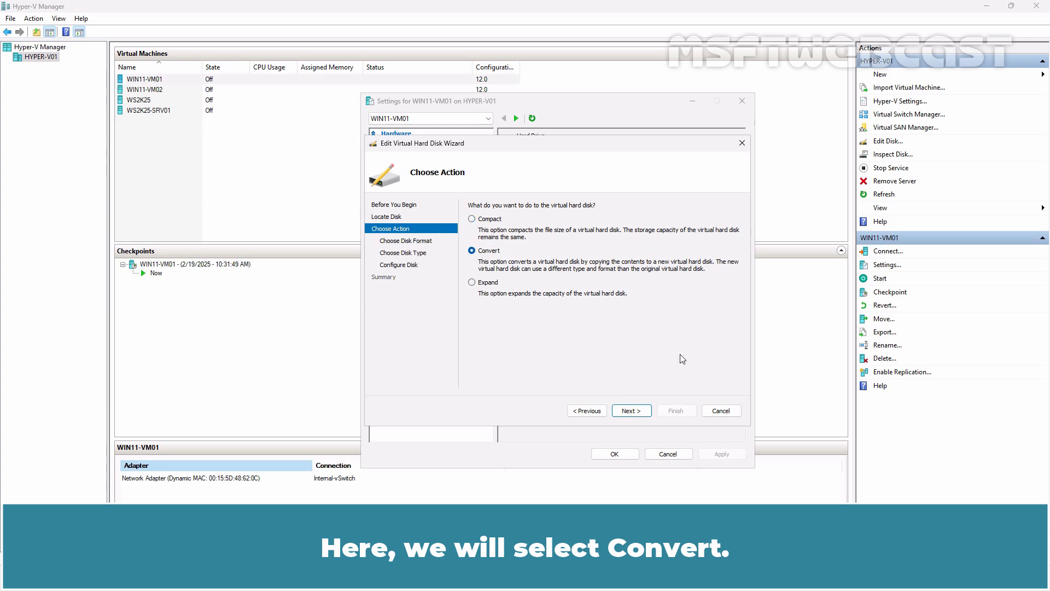
click(631, 410)
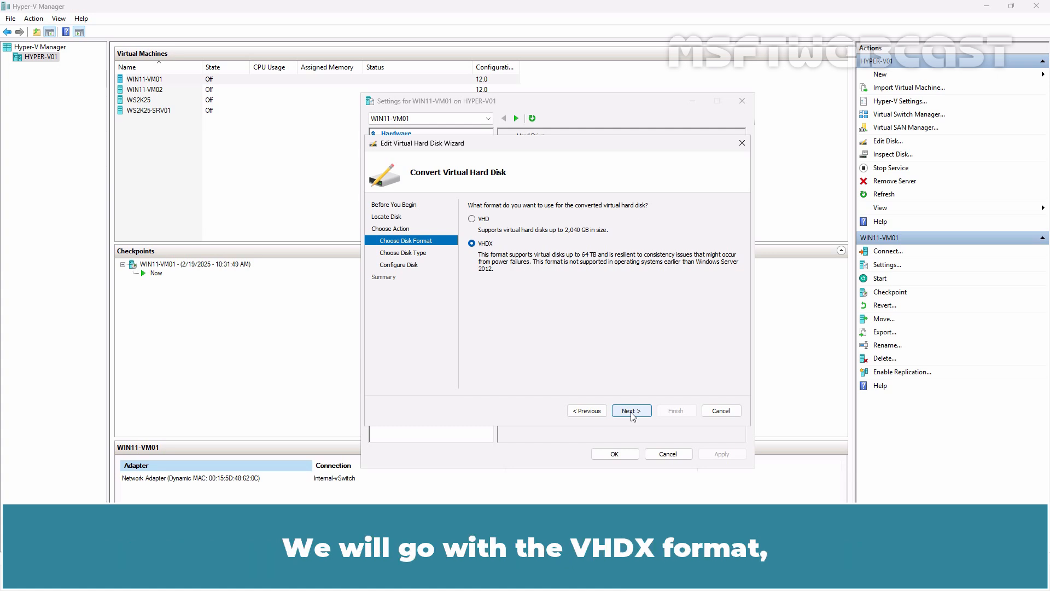
click(631, 410)
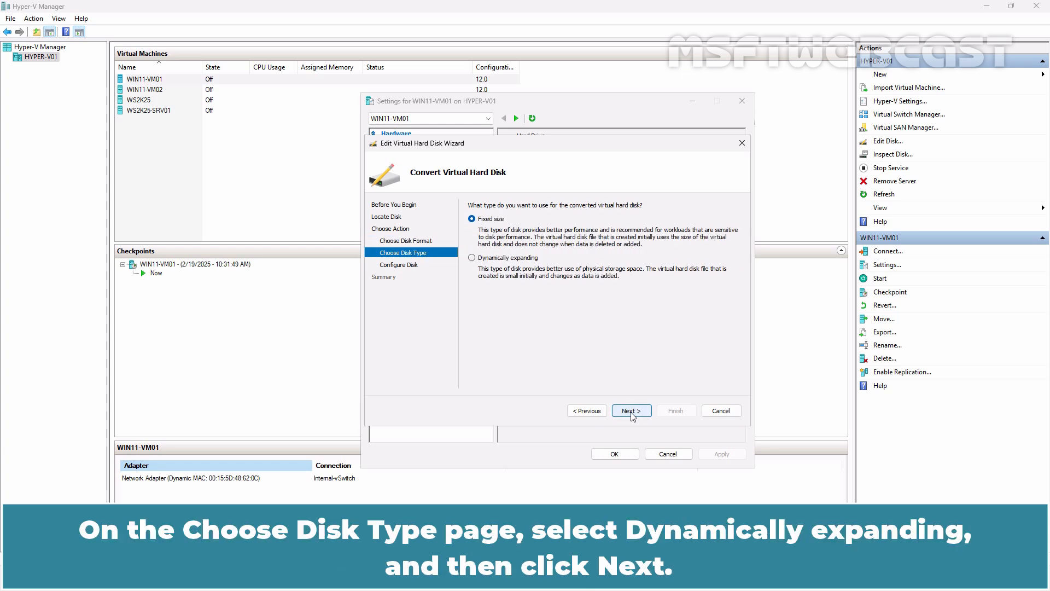
click(472, 258)
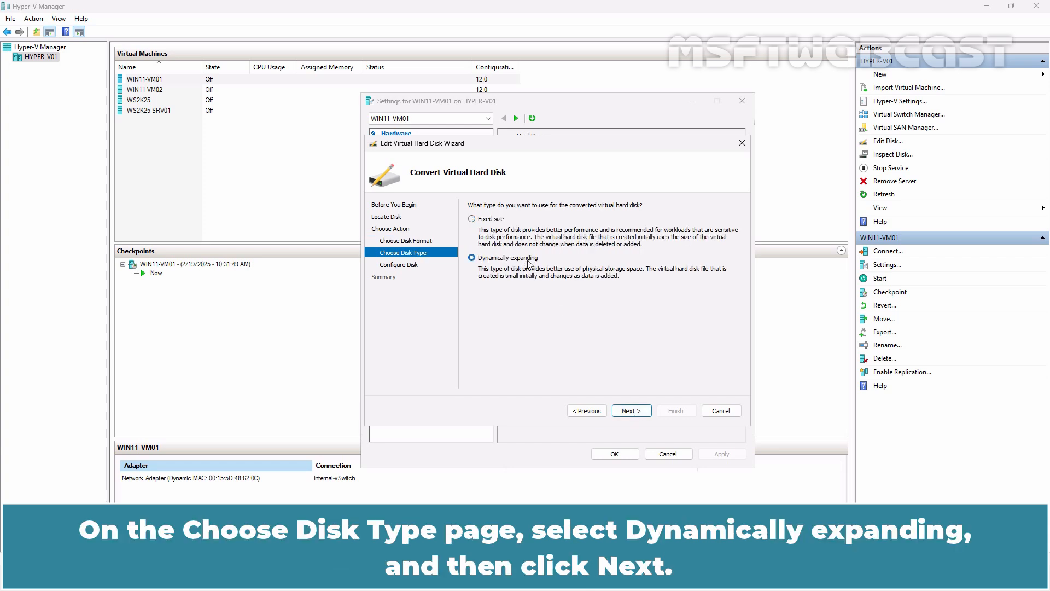
click(631, 410)
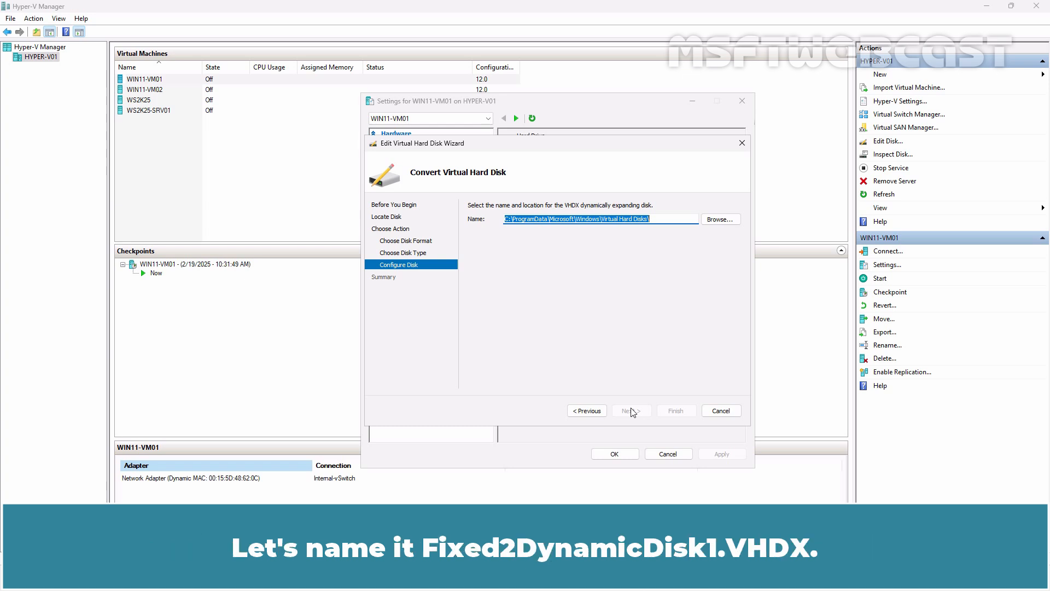
Name the new disk Fixed2DynamicDisk.vhdx, finish the wizard, and let the conversion complete
text(Fixed2DynamicDisk.vhdx)
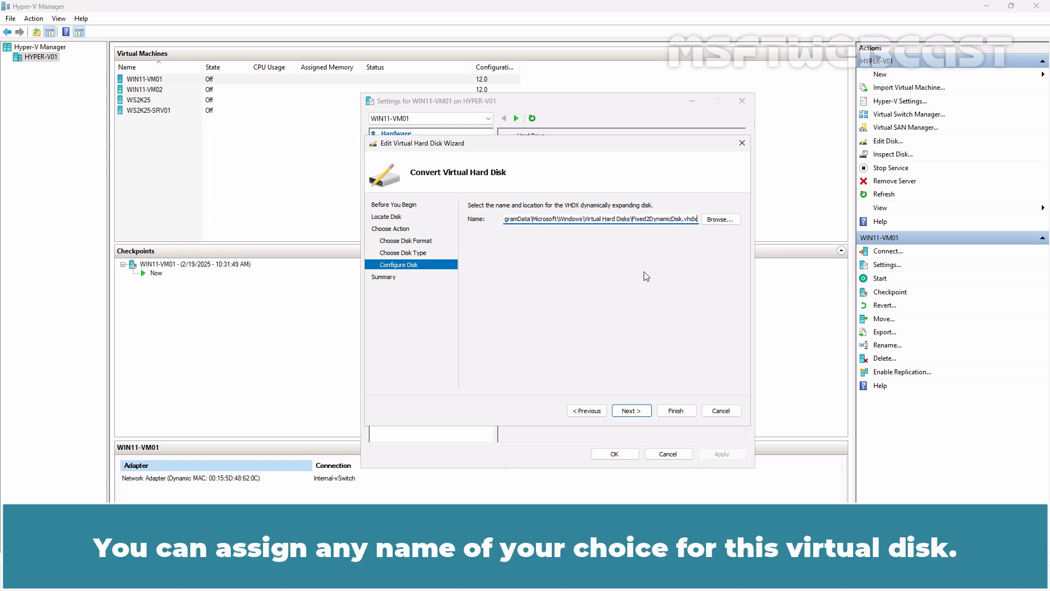
mouse_move(637, 329)
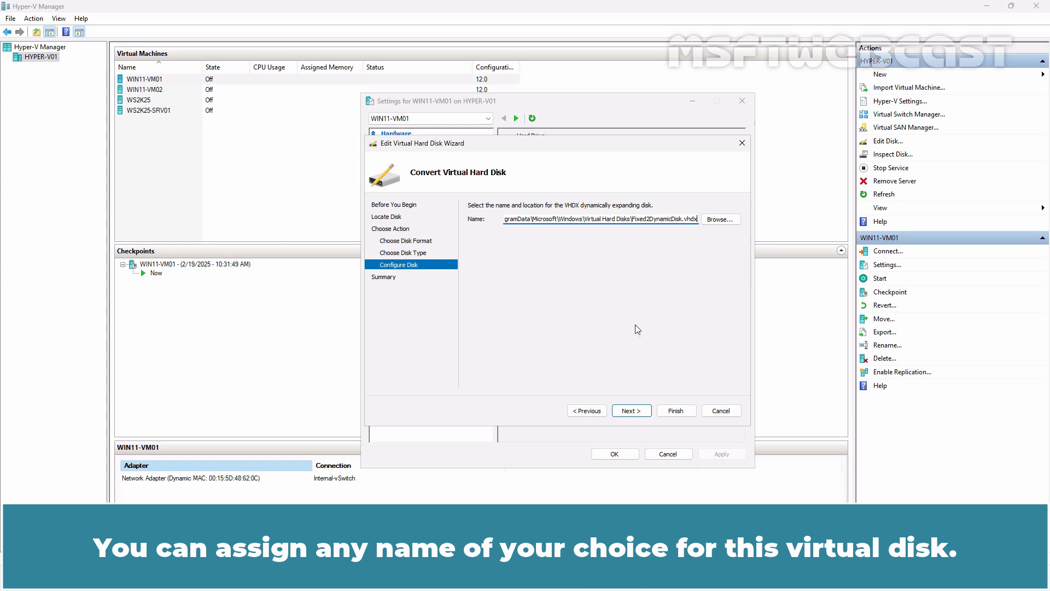
click(631, 411)
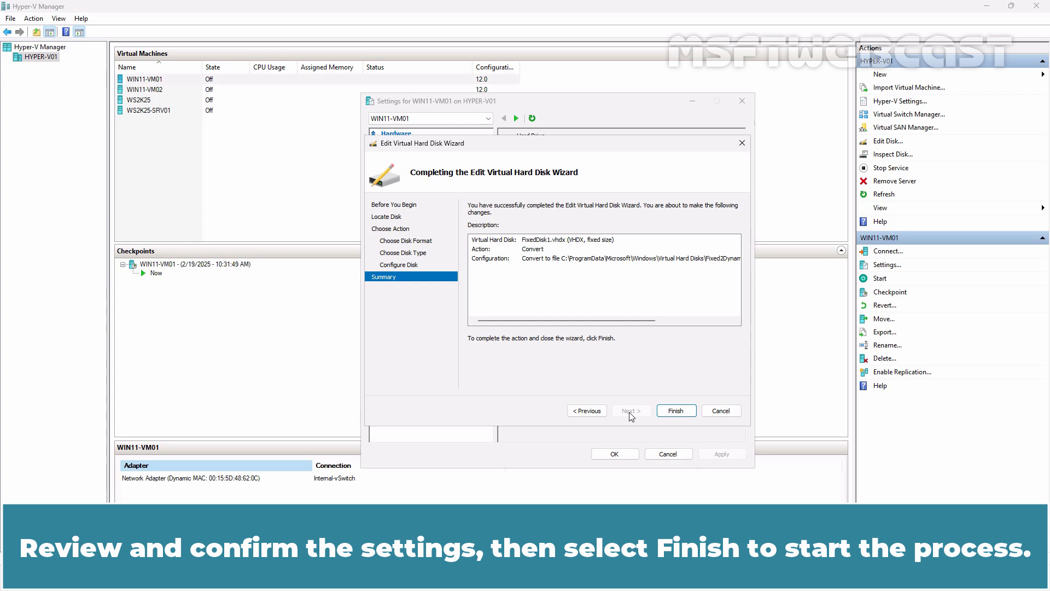
click(676, 410)
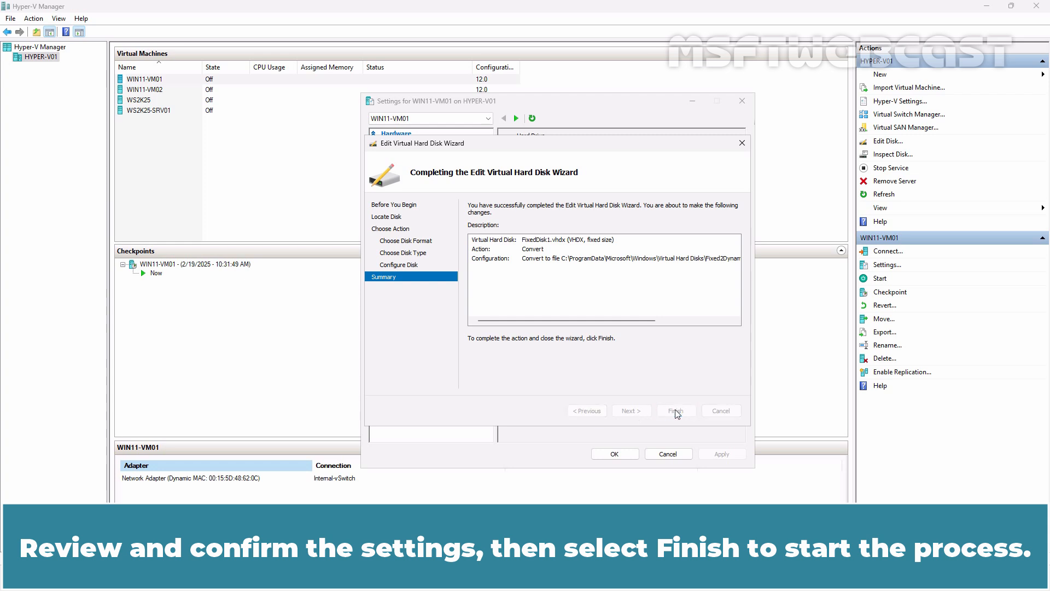
click(676, 410)
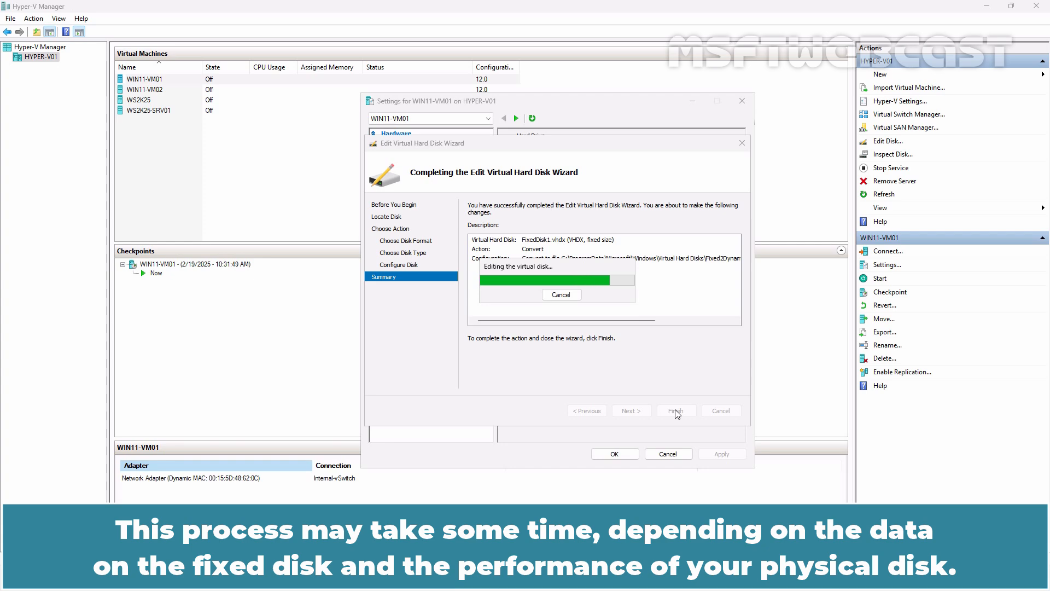
click(676, 410)
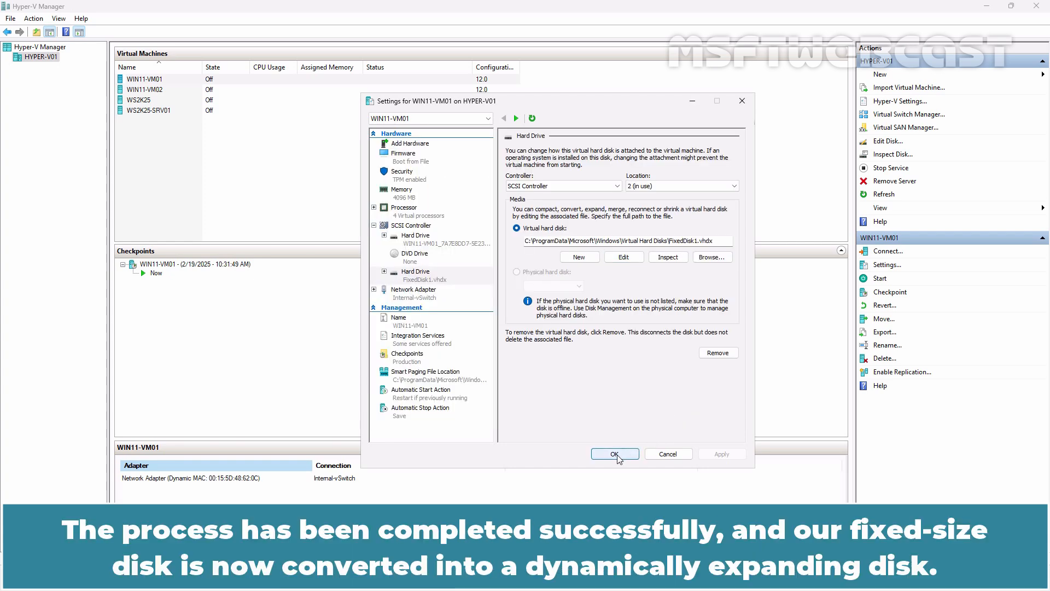
Close WIN11-VM01's settings and select Fixed2DynamicDisk to read its ~1.4 GB size
click(615, 453)
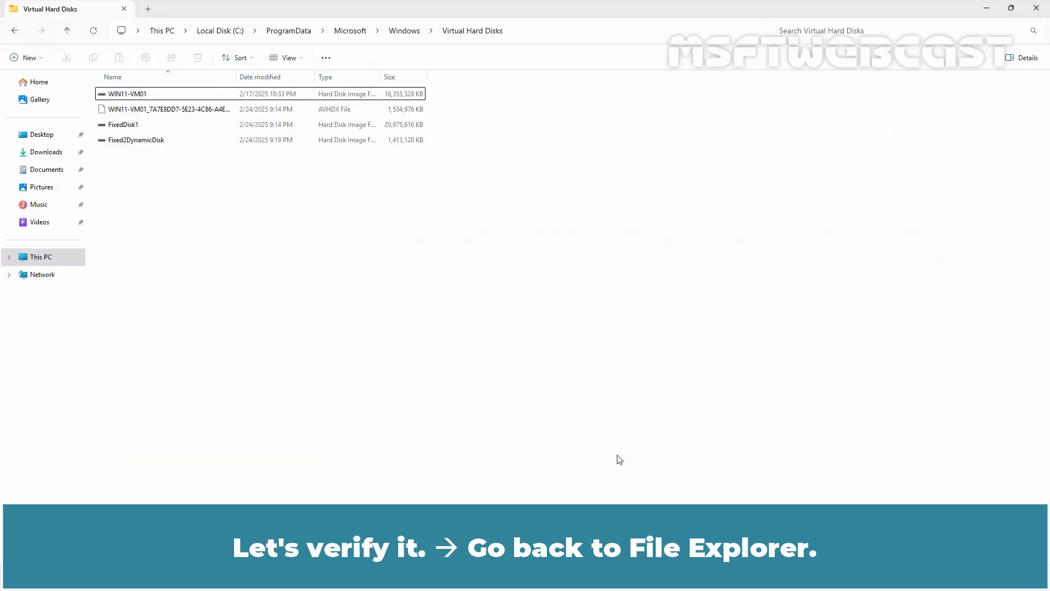
click(136, 140)
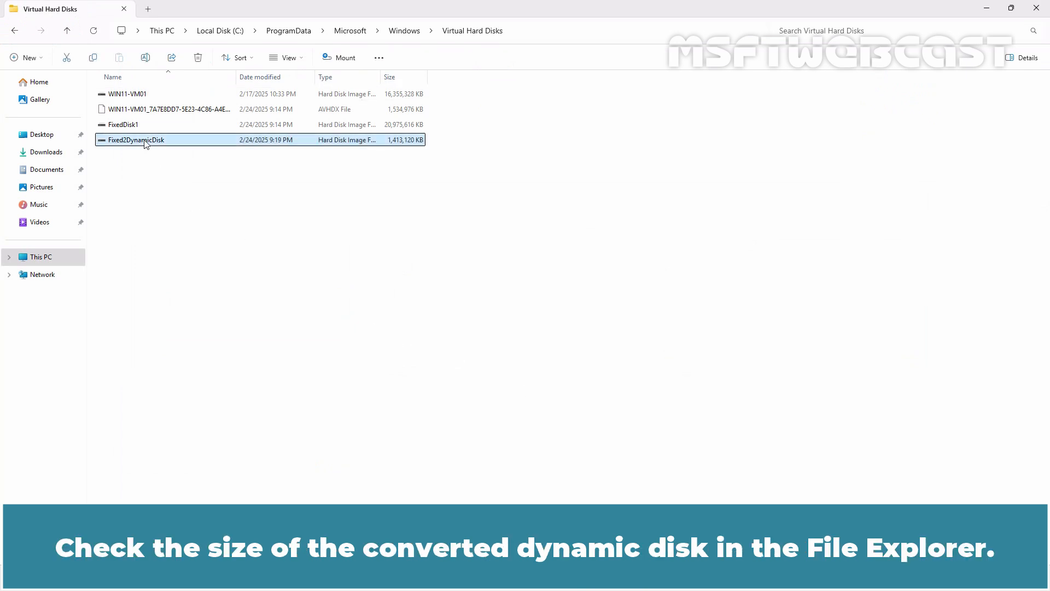
mouse_move(402, 148)
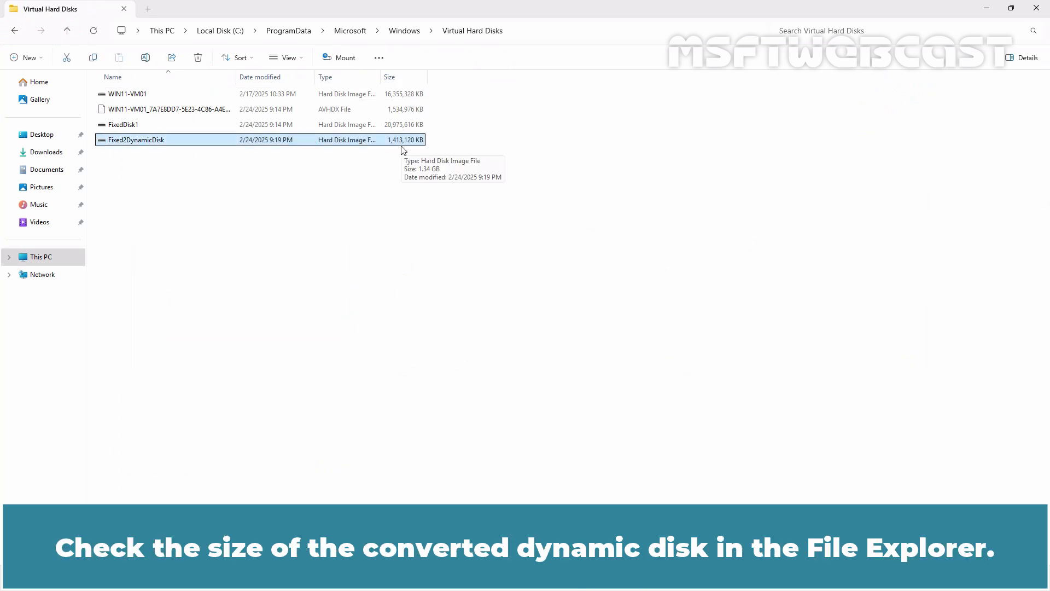
mouse_move(386, 195)
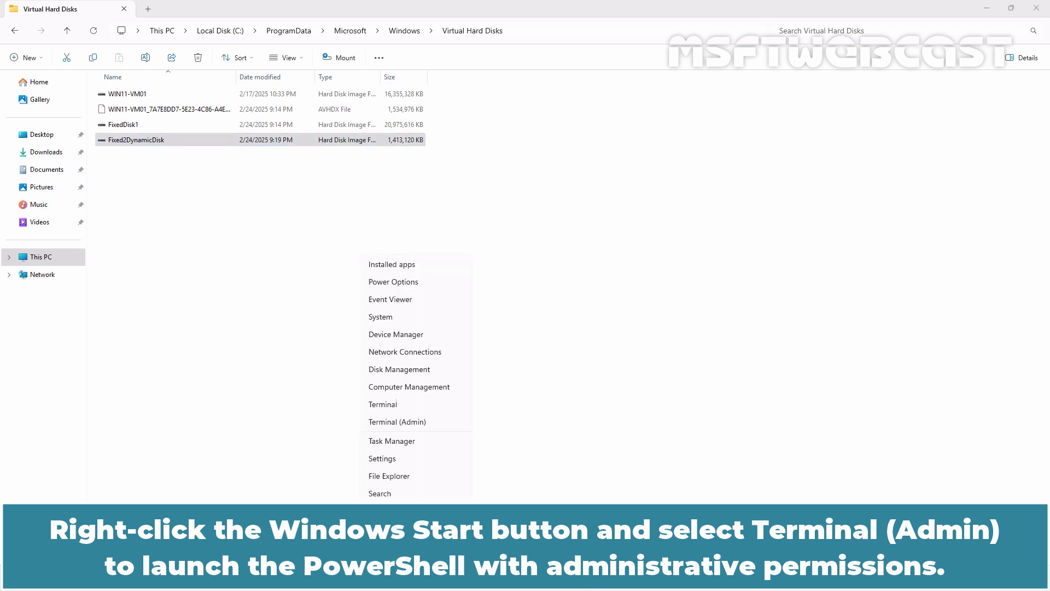
In an admin terminal, run Get-VHD -Path "D:\VHDS\DynaDisk1.vhdx" to view its details
click(397, 422)
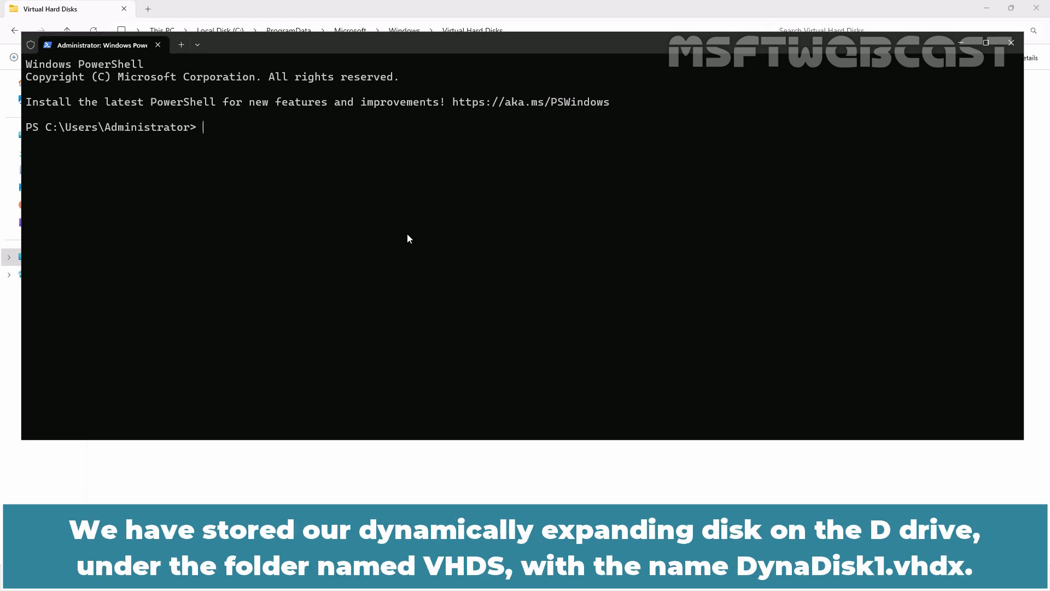
text(Get-VHD)
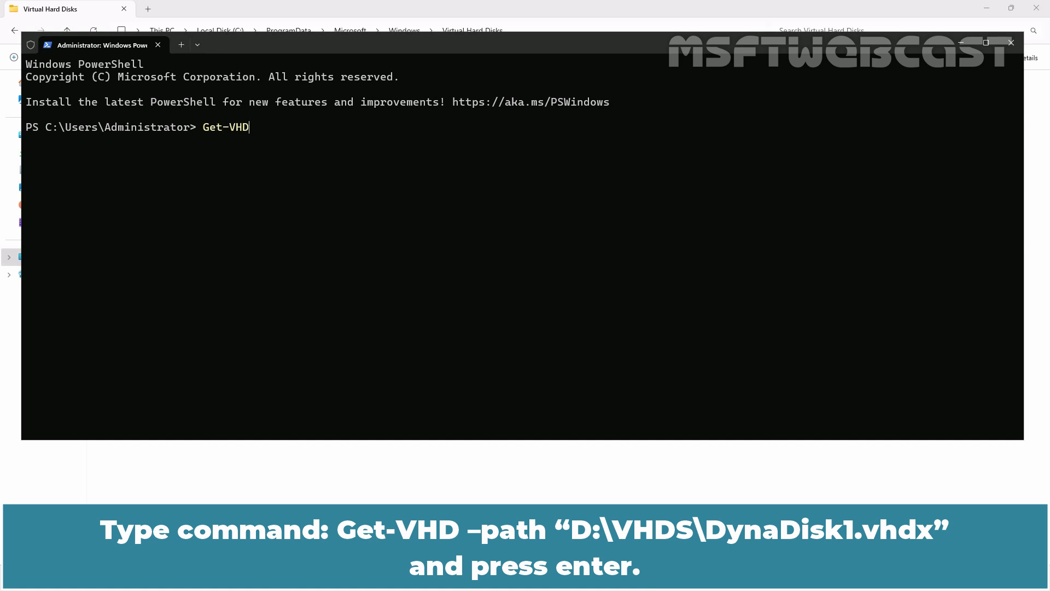
text(-Path)
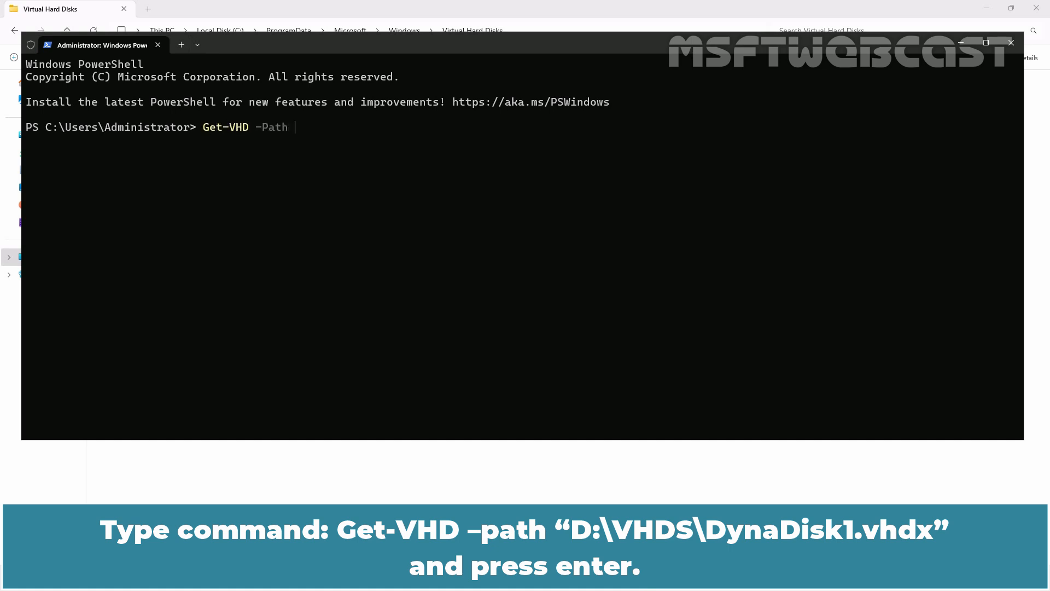
text("D:\VHDS\)
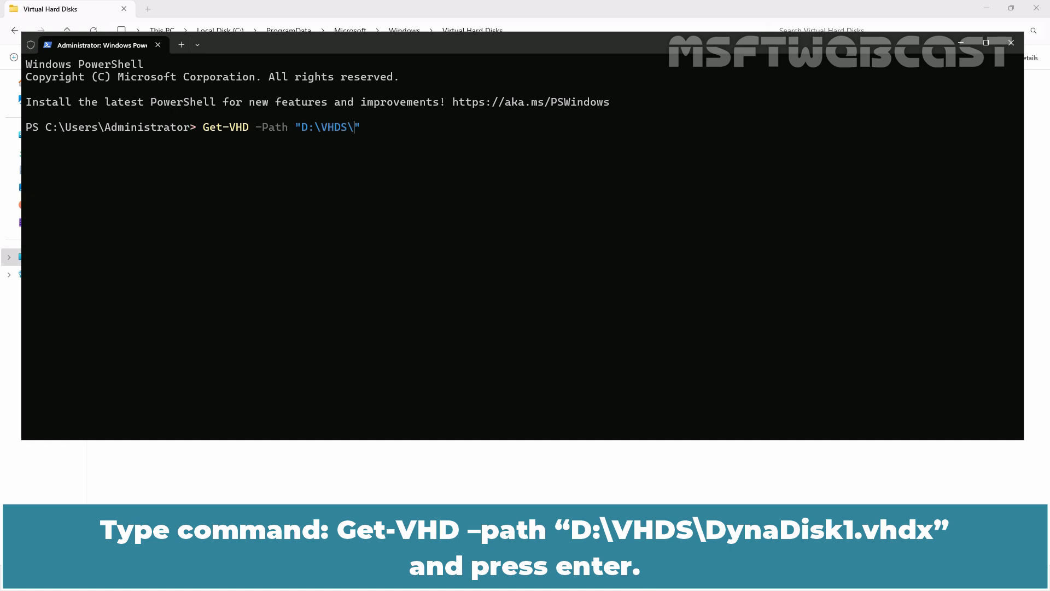
text(DynaDisk1.vhdx")
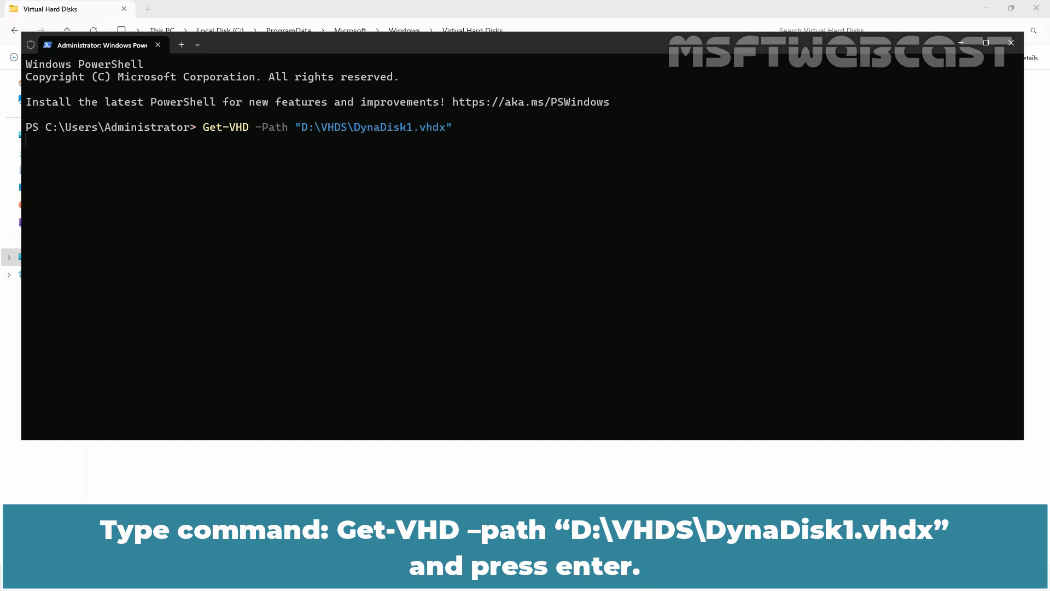
key(Enter)
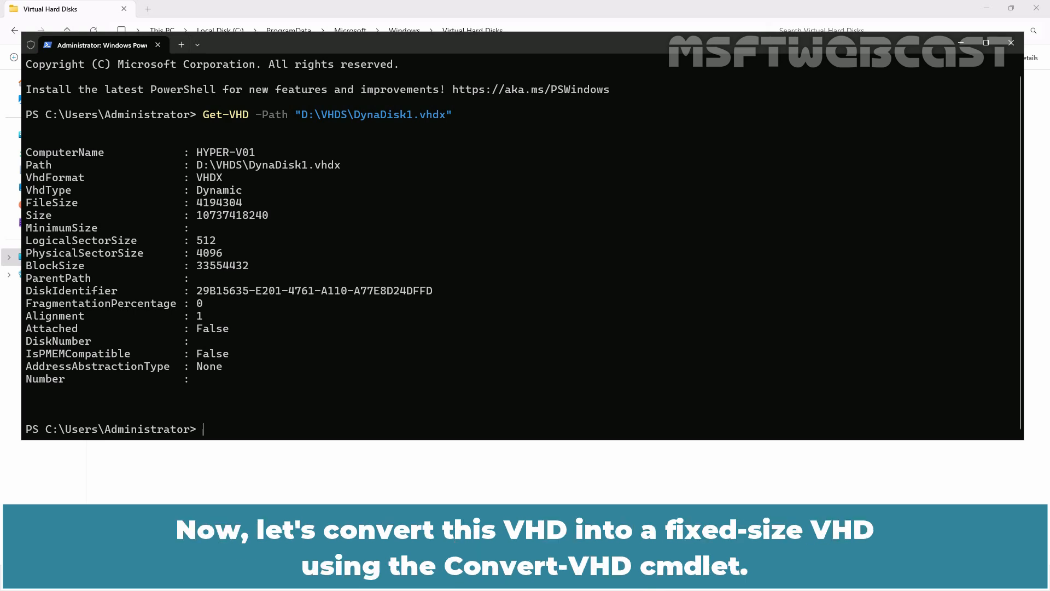
Run Convert-VHD from D:\VHDS\DynaDisk1.vhdx to a fixed D:\VHDS\FixedDisk1.vhdx
text(Convert-VHD -Path "D:\VHDS\DynaDisk1.vhdx" -DestinationPath "D:\VHDS\FixedDisk1.vhdx" -VHDType Fixed)
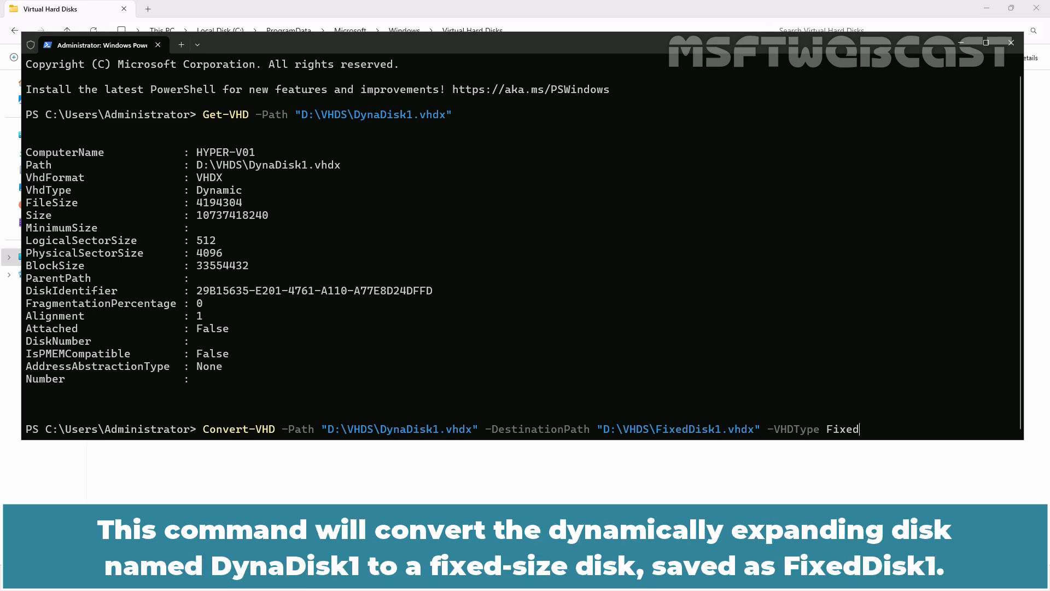
key(Enter)
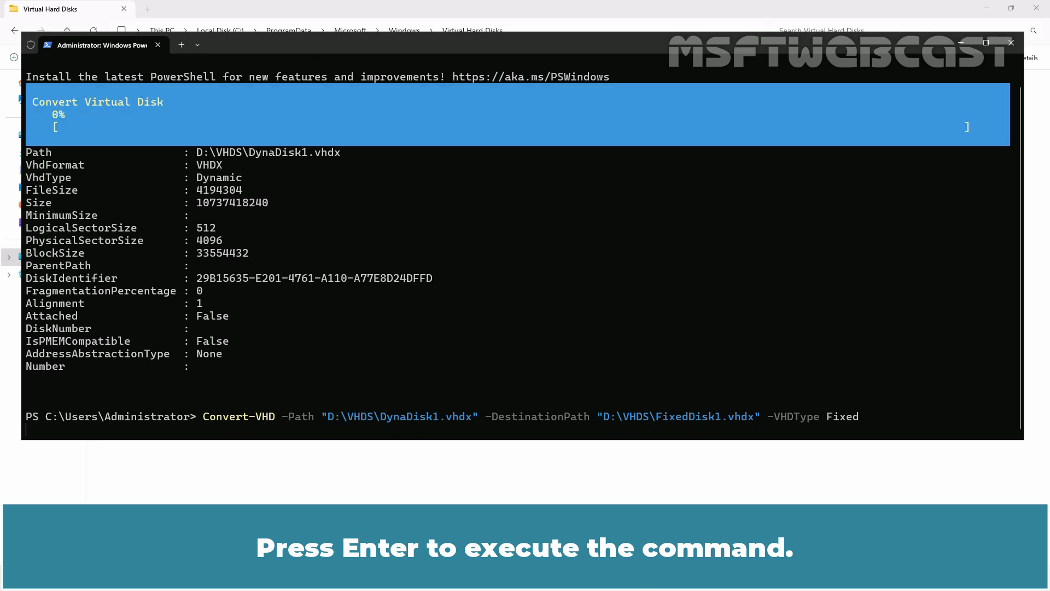
key(Enter)
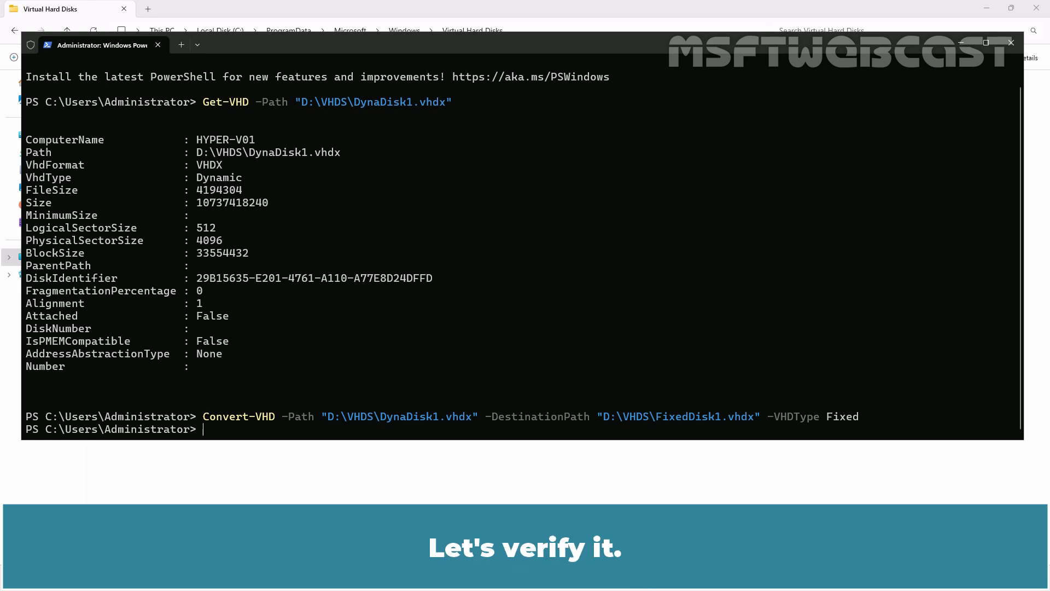
Run Get-VHD on D:\VHDS\FixedDisk1.vhdx to confirm it is a Fixed VHDX
text(Get-VHD)
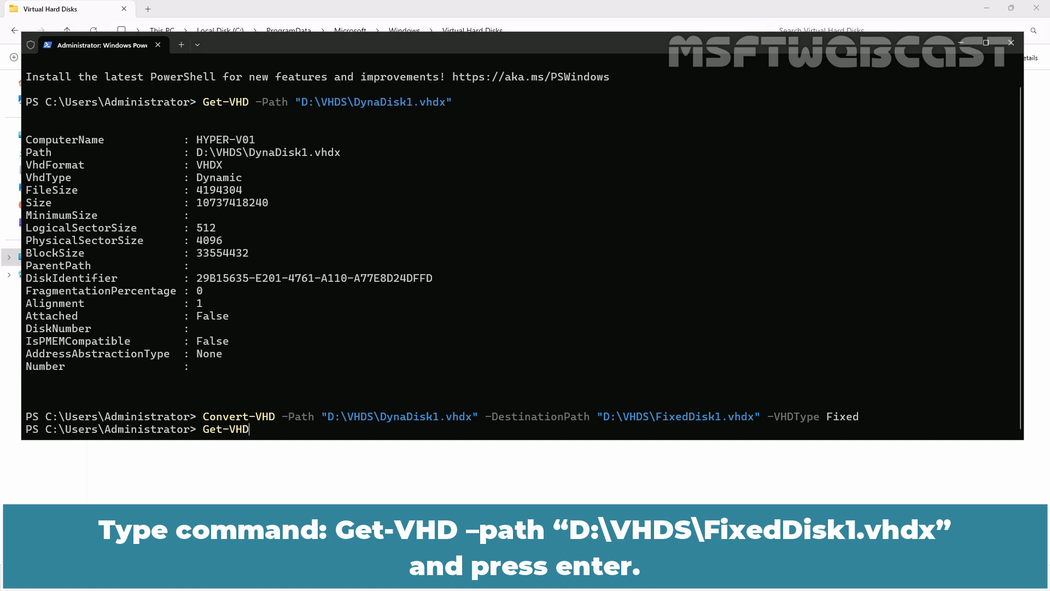
text(-Path)
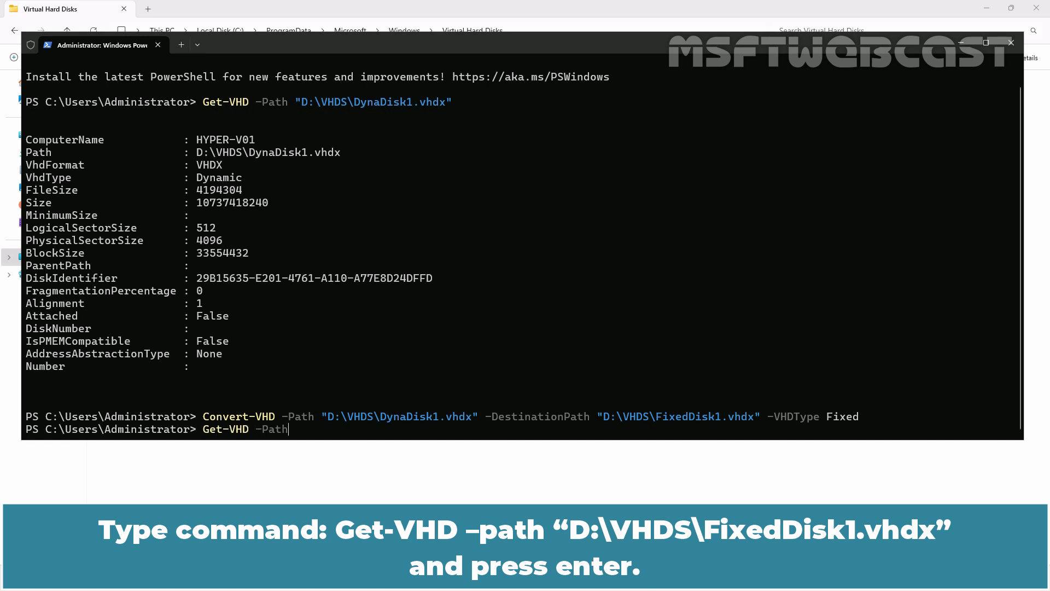
text("D:)
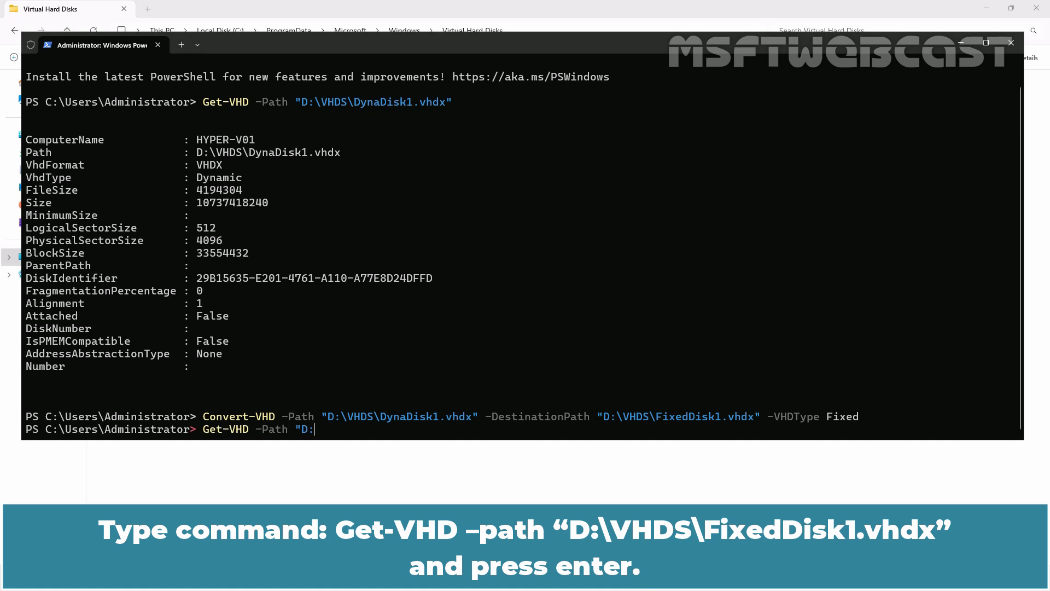
text(VHDS\)
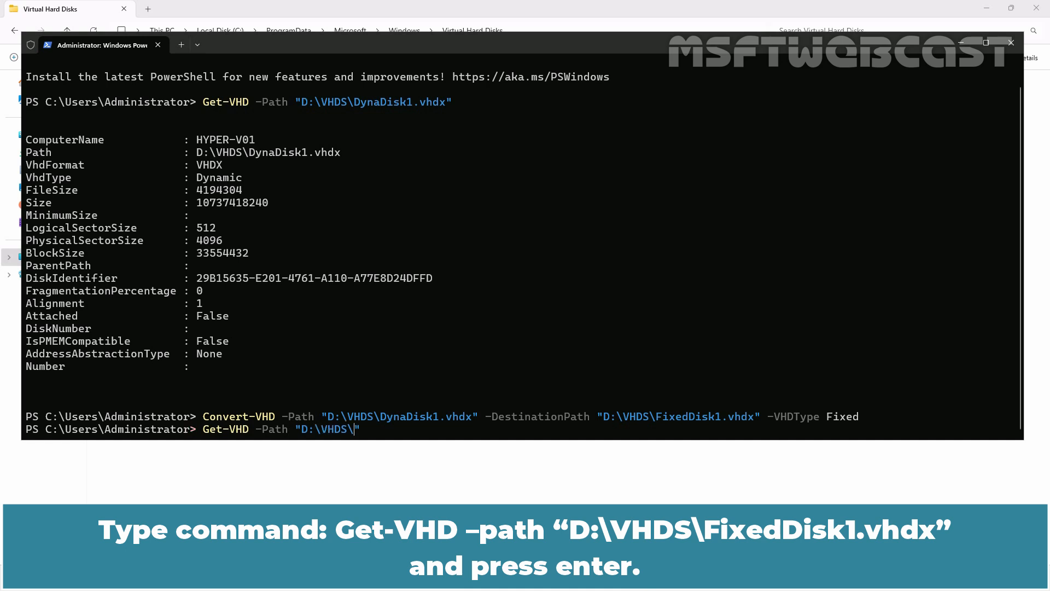
key(Enter)
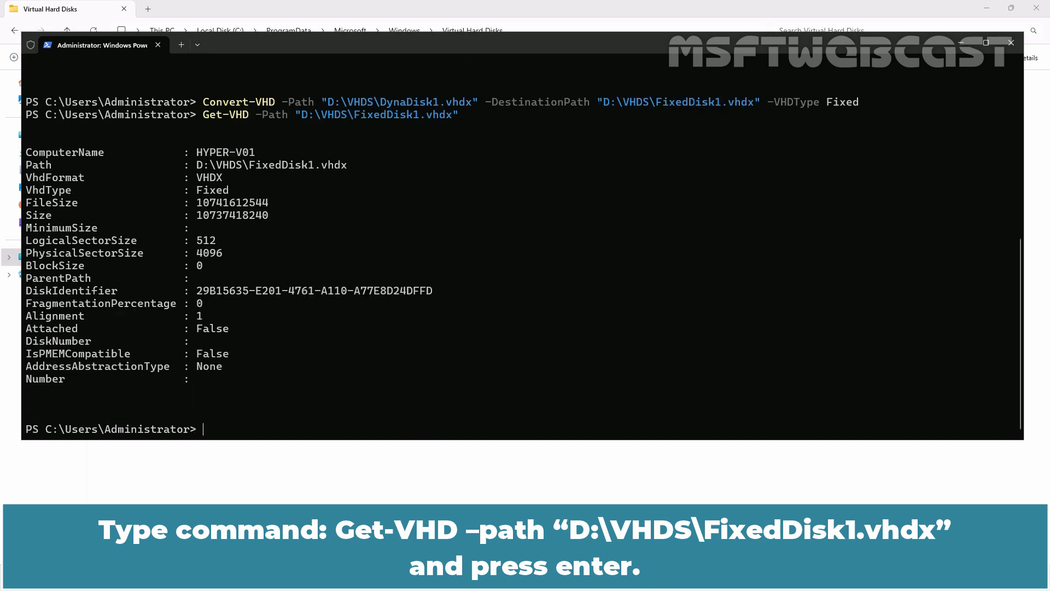